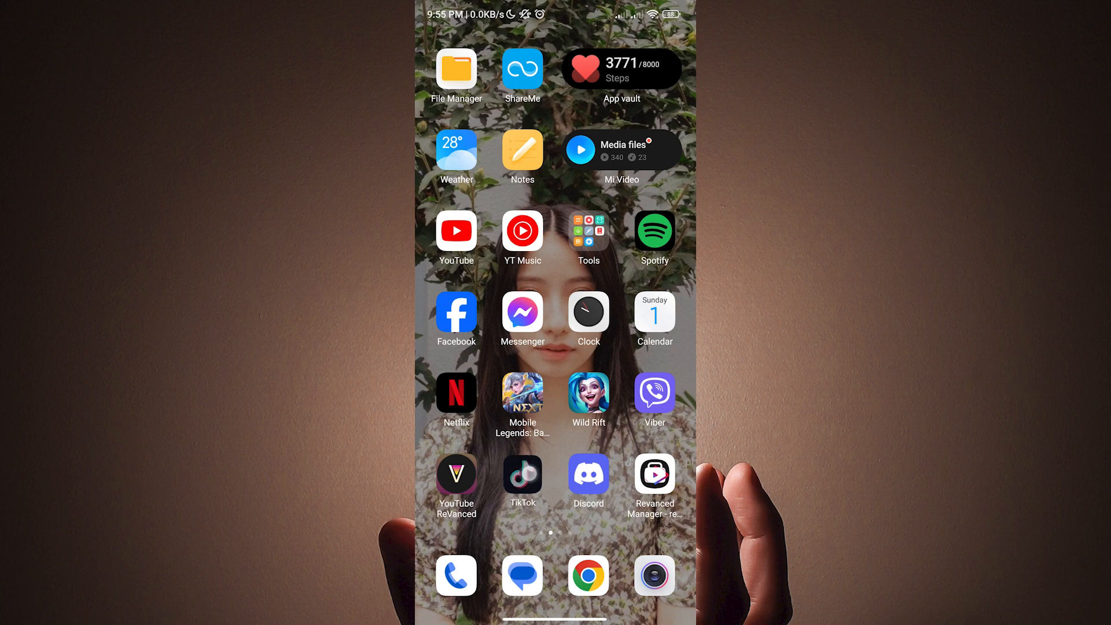
Launch TikTok from its home screen icon to reach the For You feed.
{"action": "left_click", "coordinate": [522, 474]}
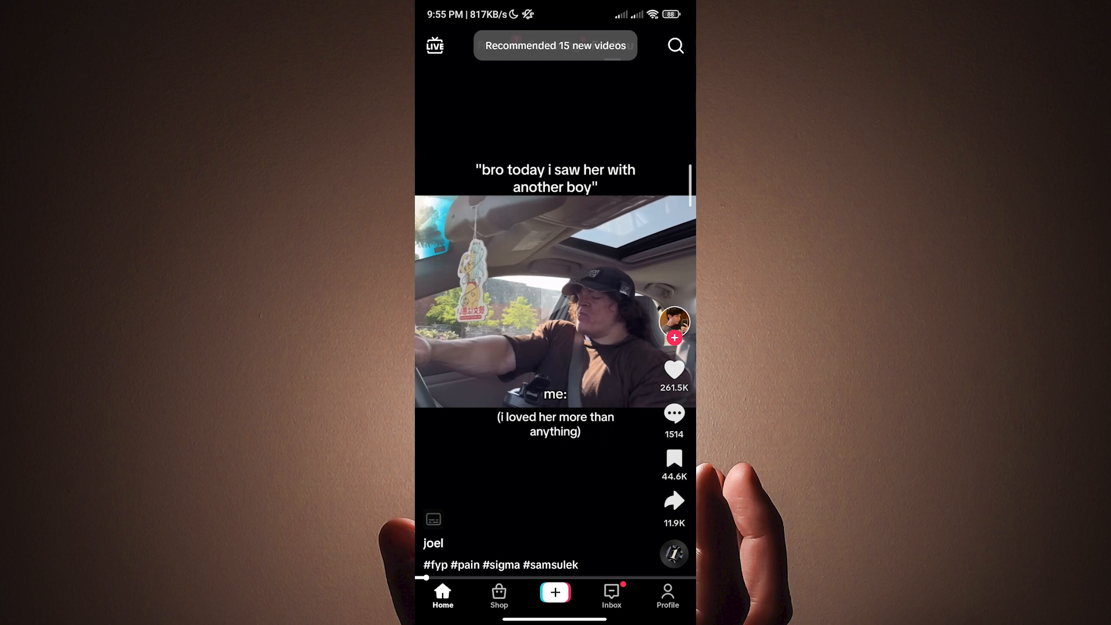
Open the + create camera in Photo mode.
{"action": "left_click", "coordinate": [555, 45]}
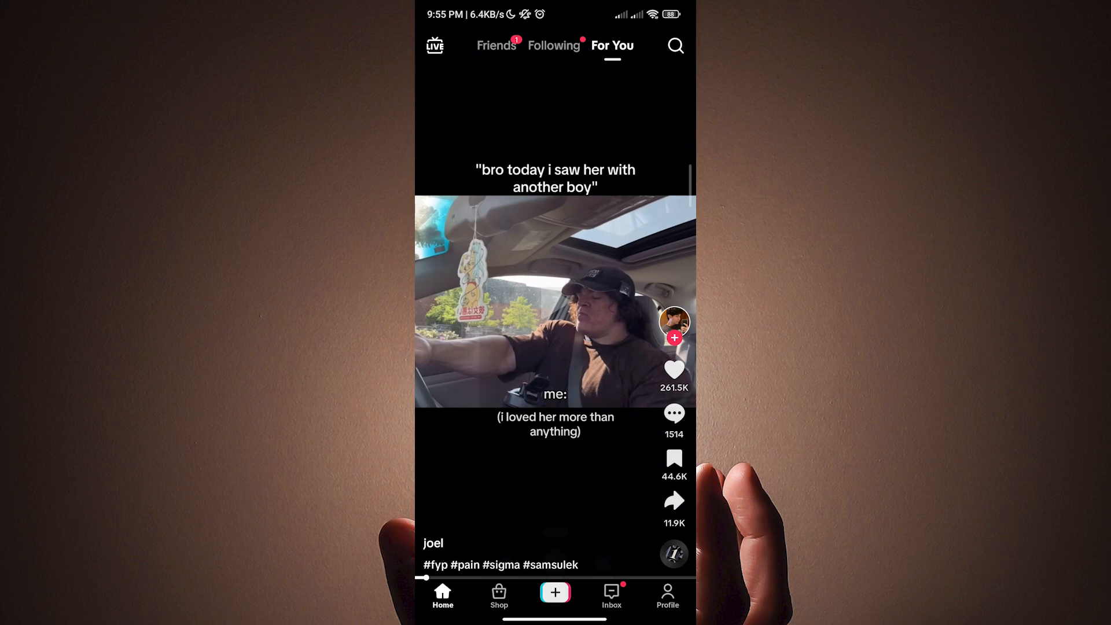
{"action": "left_click", "coordinate": [554, 592]}
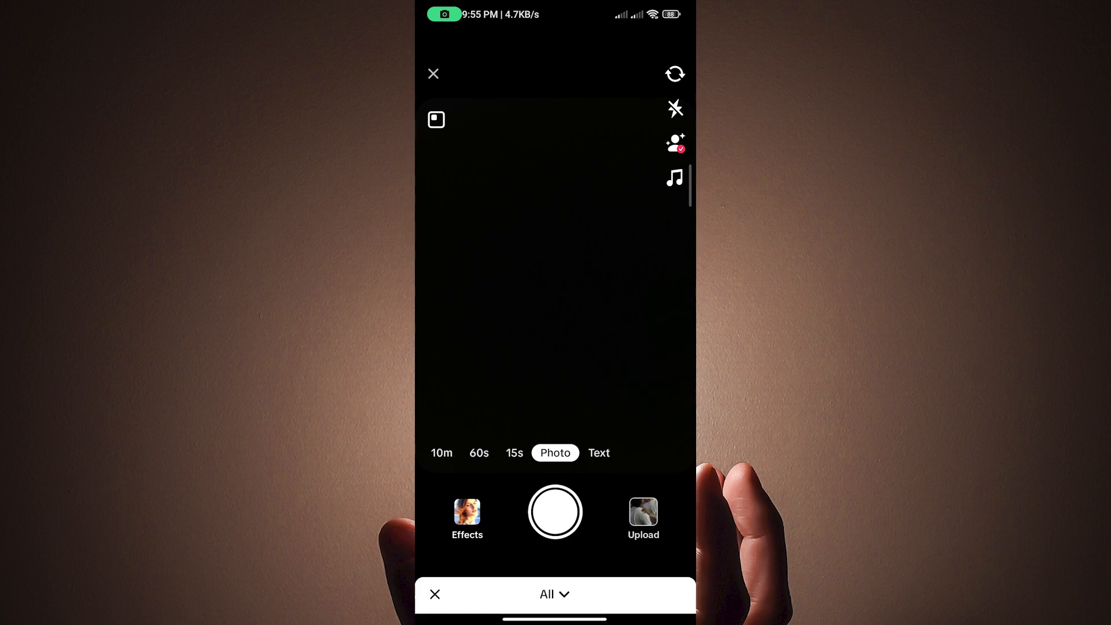
Open the Upload album picker showing the phone's photos and videos.
{"action": "left_click", "coordinate": [642, 517]}
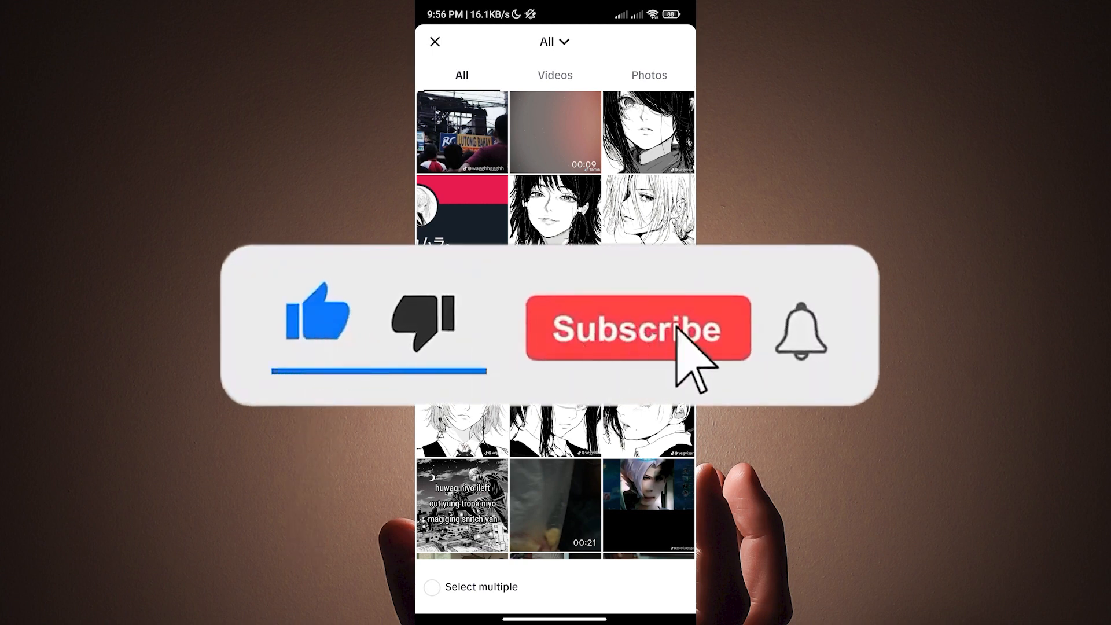
Select eight black-and-white anime portraits in order and continue with Next (8).
{"action": "left_click", "coordinate": [636, 327]}
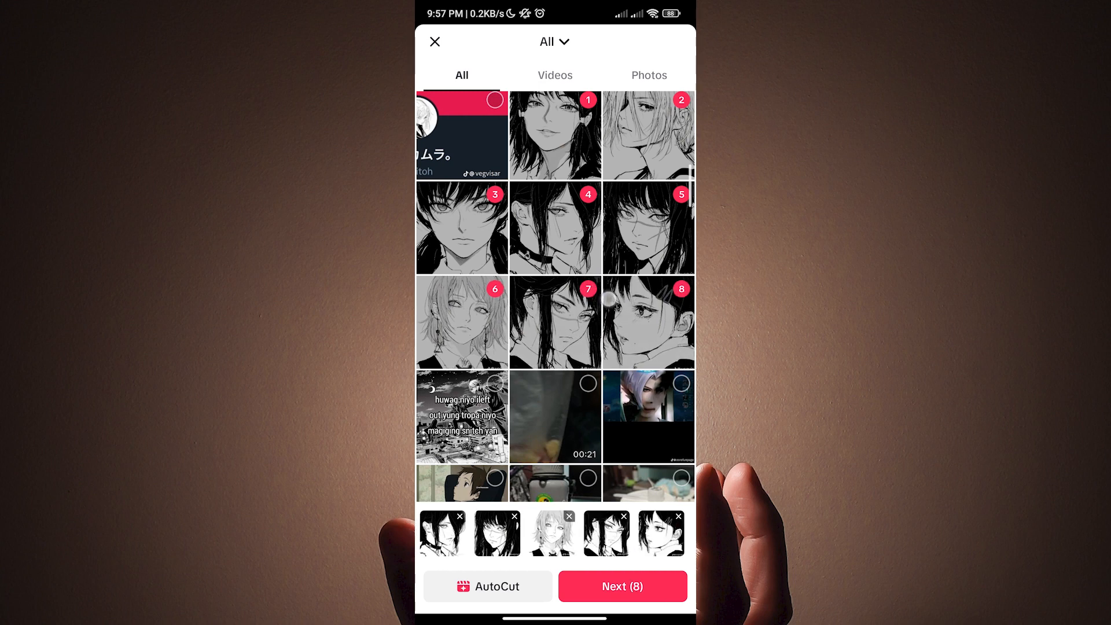
{"action": "scroll", "scroll_direction": "up", "scroll_amount": 3}
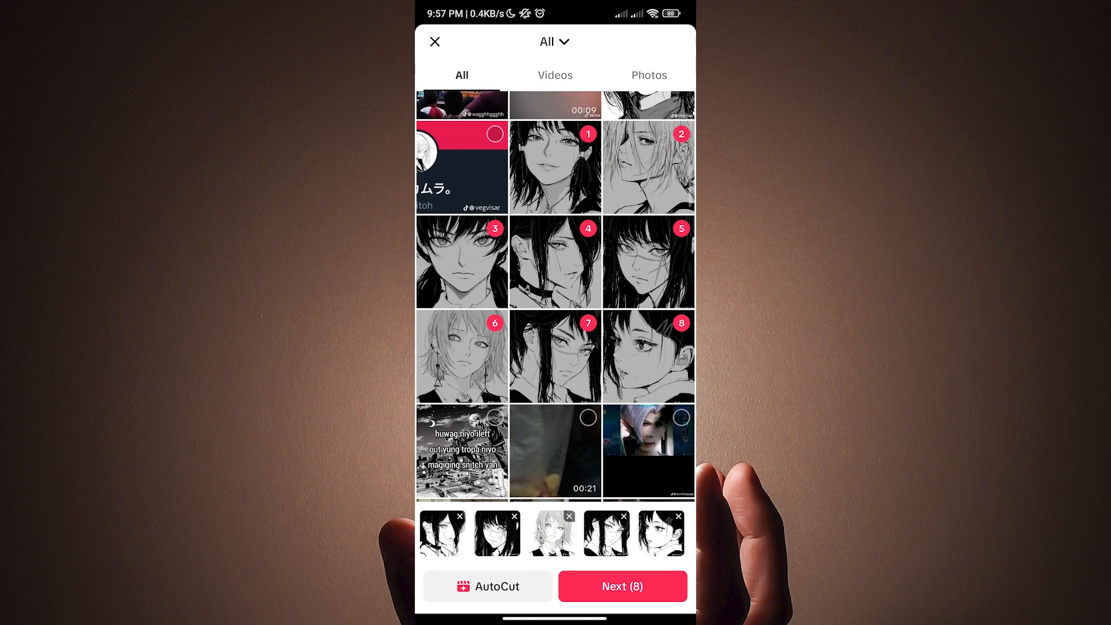
{"action": "left_click", "coordinate": [622, 586]}
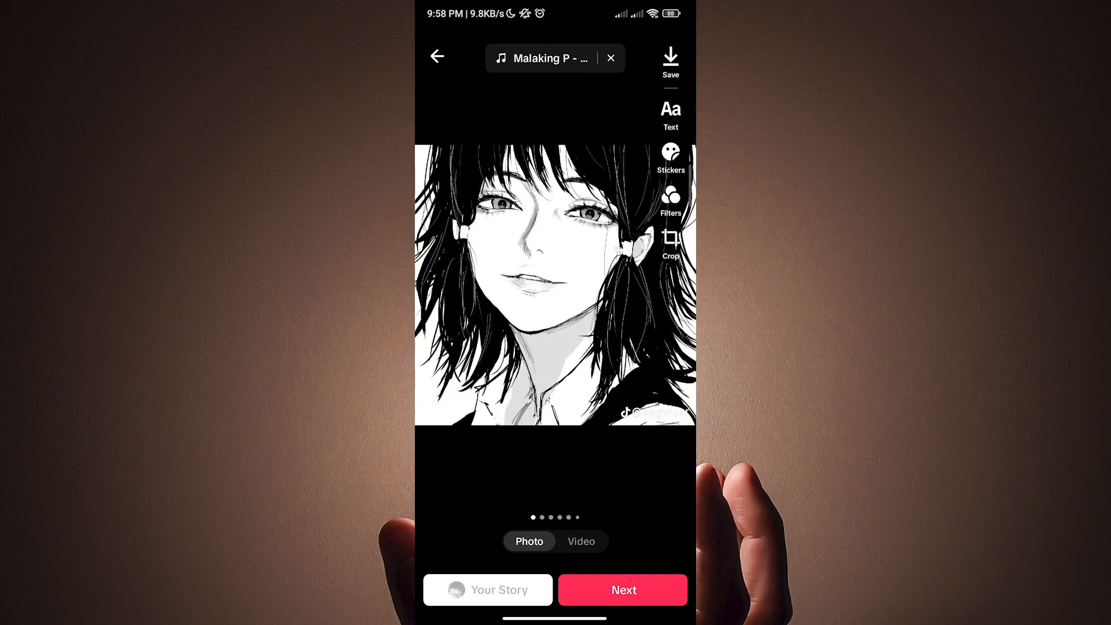
Preview the next slideshow photo, then proceed to the Post screen.
{"action": "left_click", "coordinate": [549, 58]}
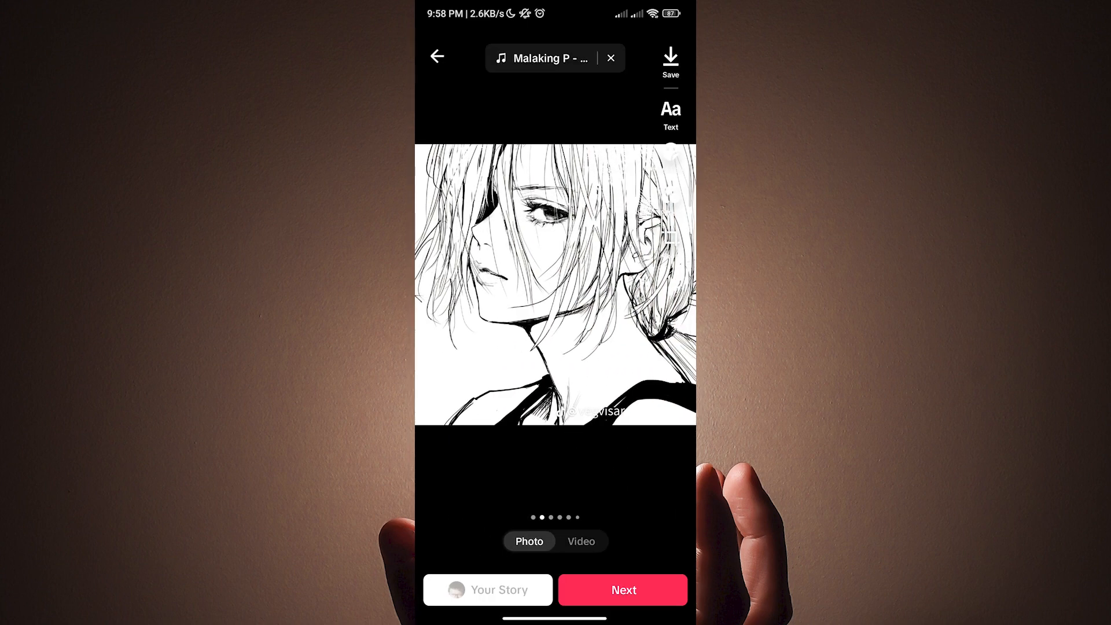
{"action": "left_click", "coordinate": [622, 589]}
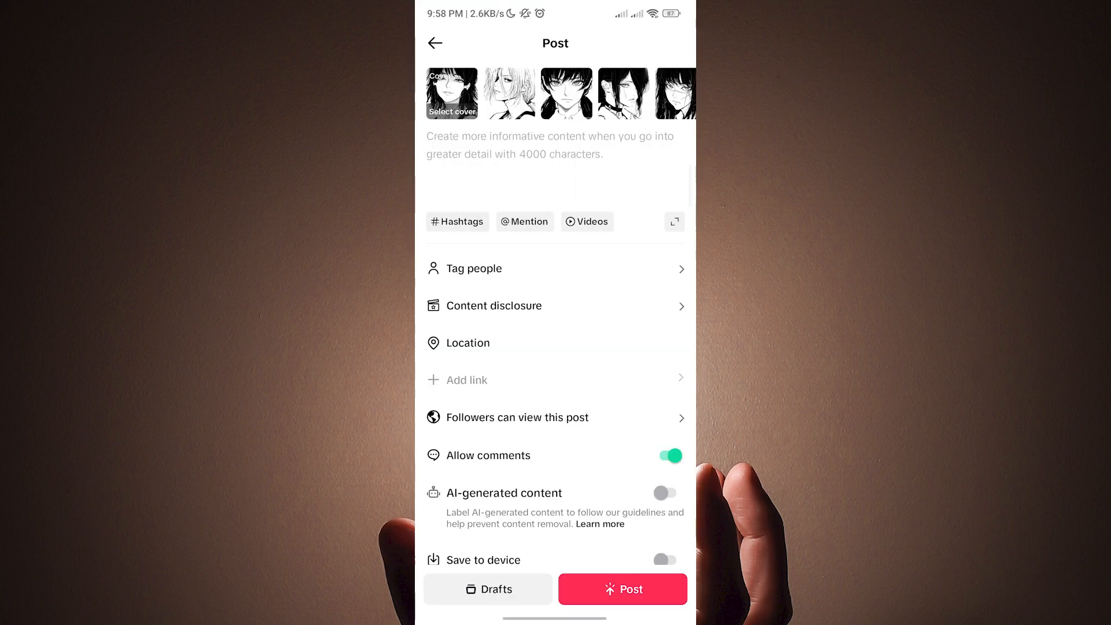